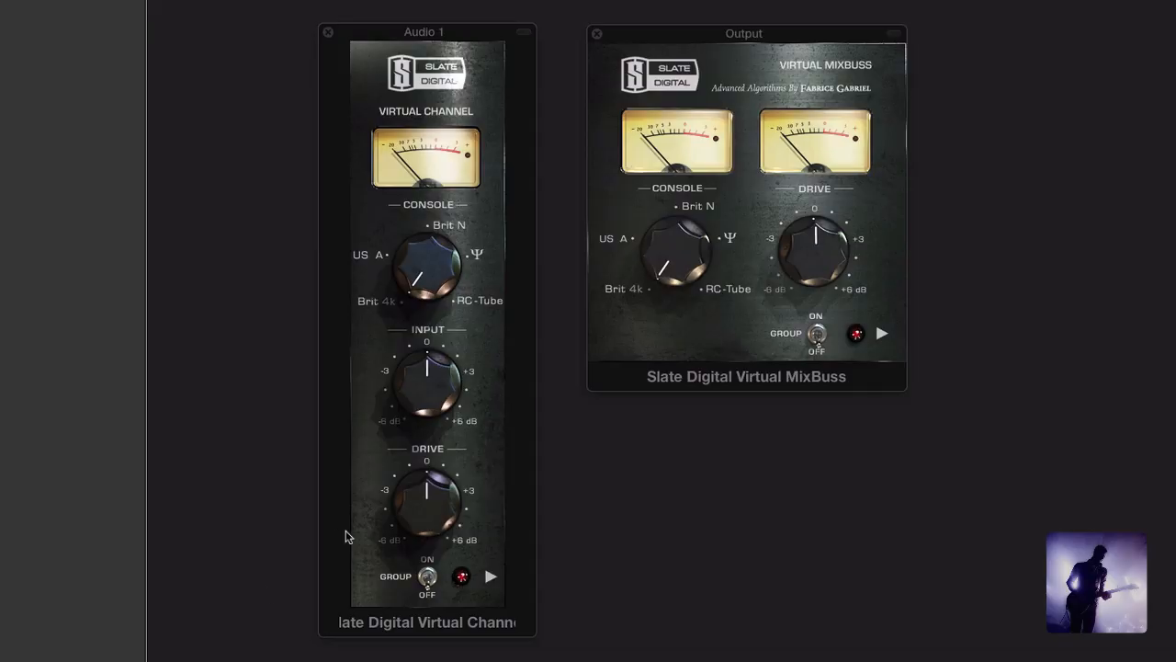
mouse_move(464, 411)
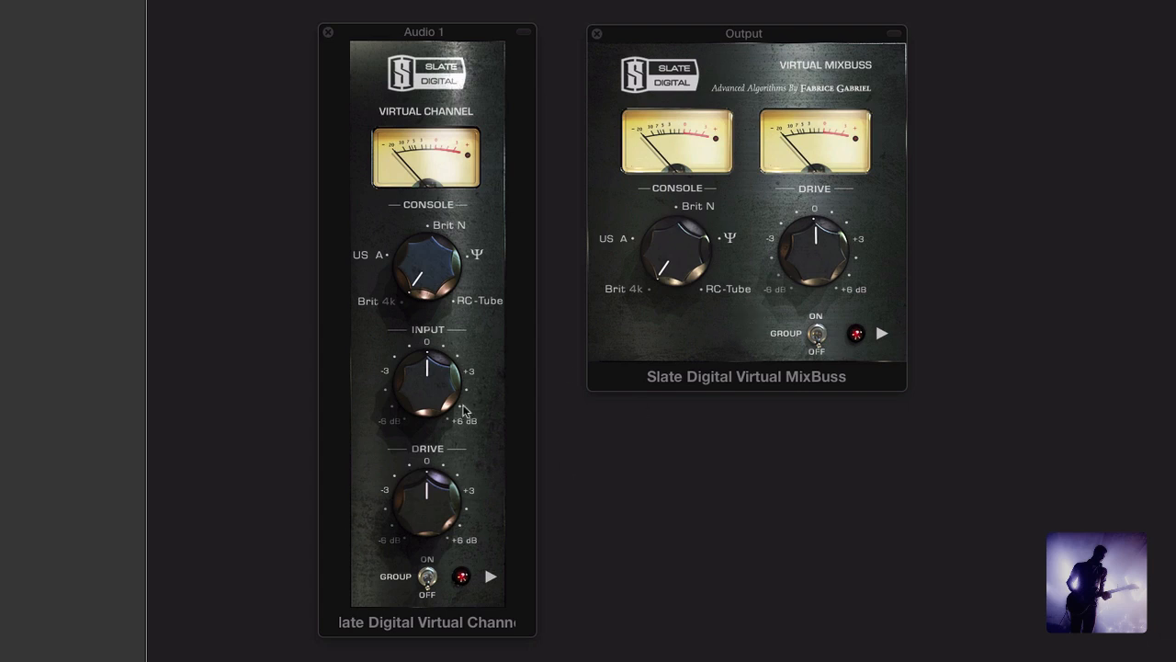
mouse_move(666, 348)
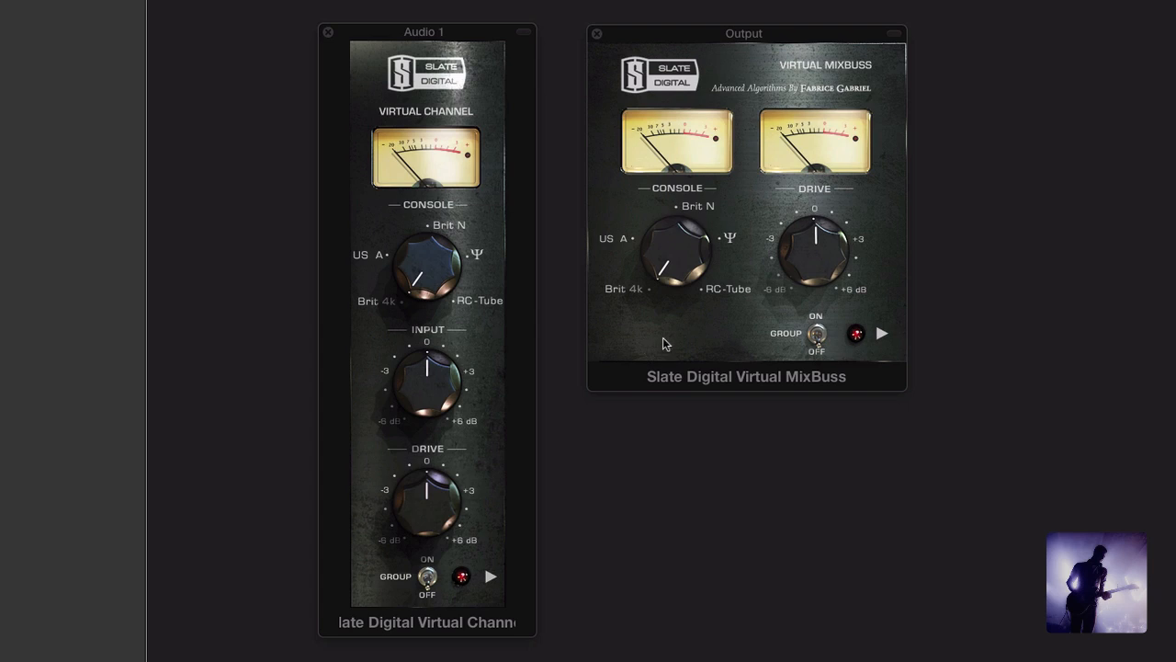
mouse_move(469, 371)
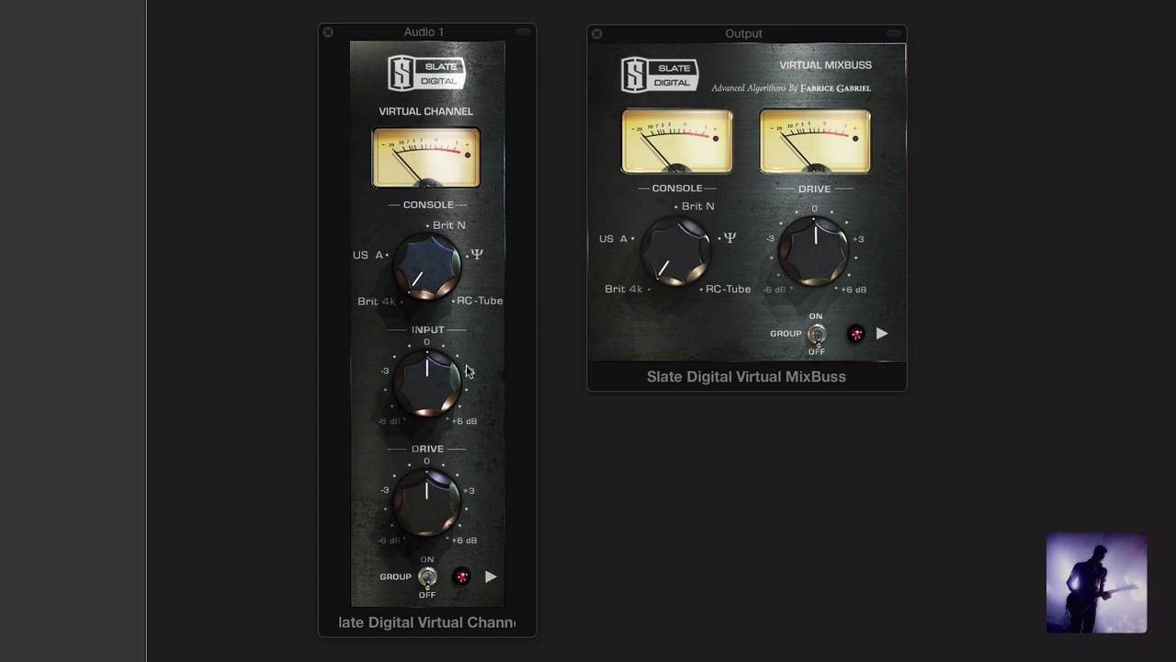
mouse_move(395, 313)
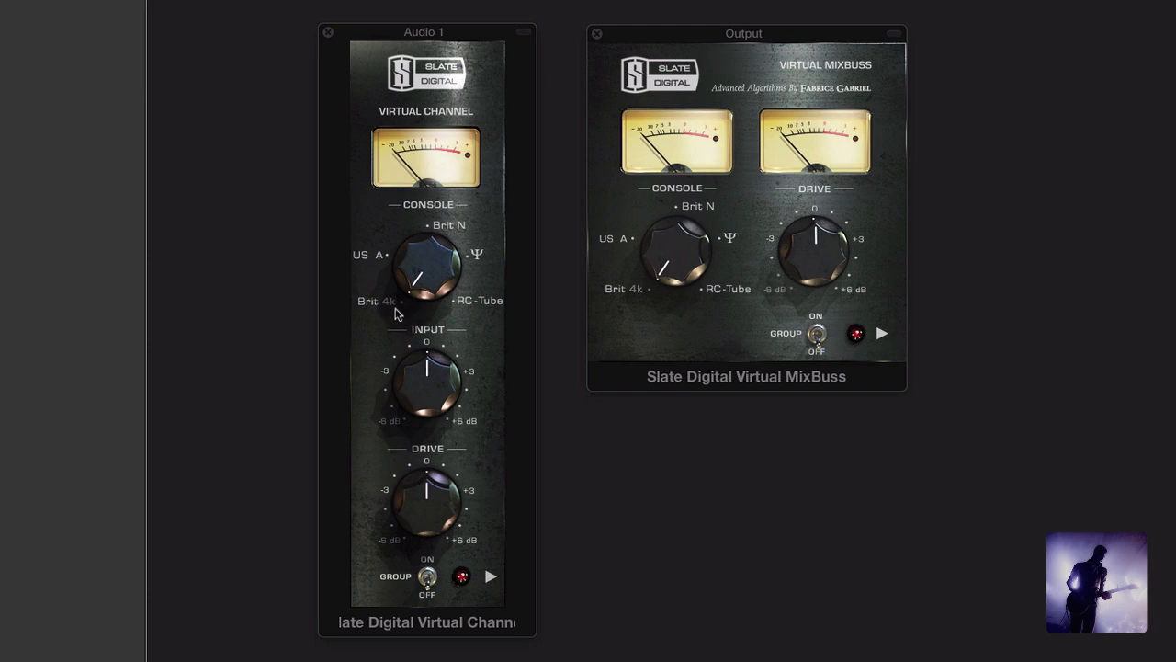
mouse_move(469, 254)
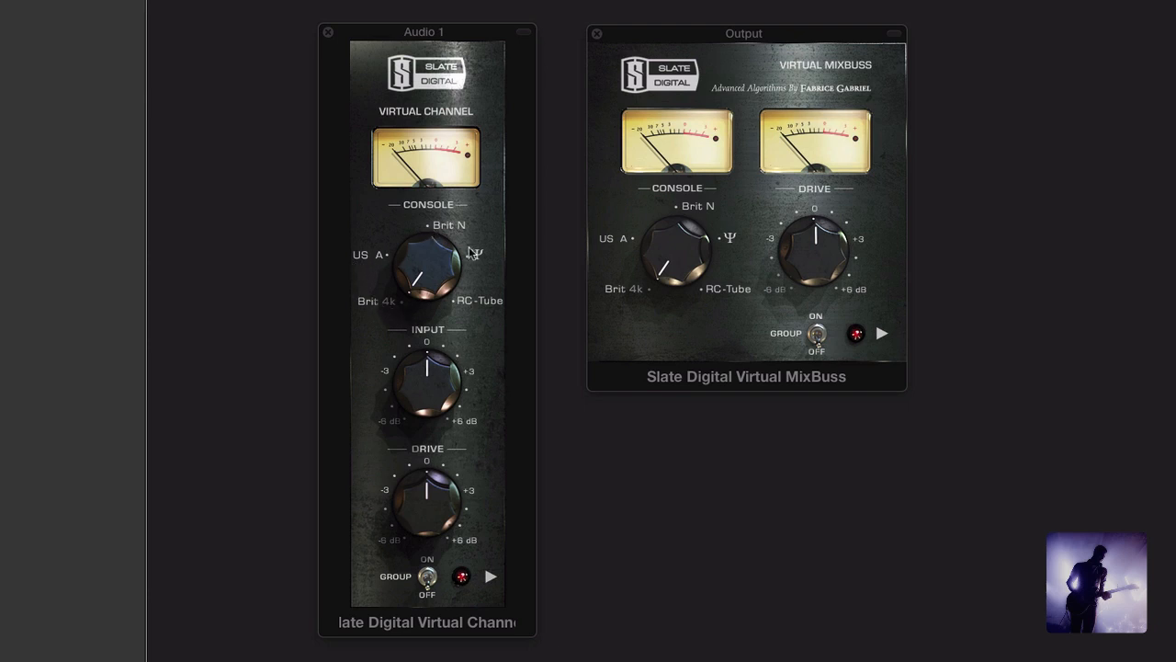
mouse_move(481, 306)
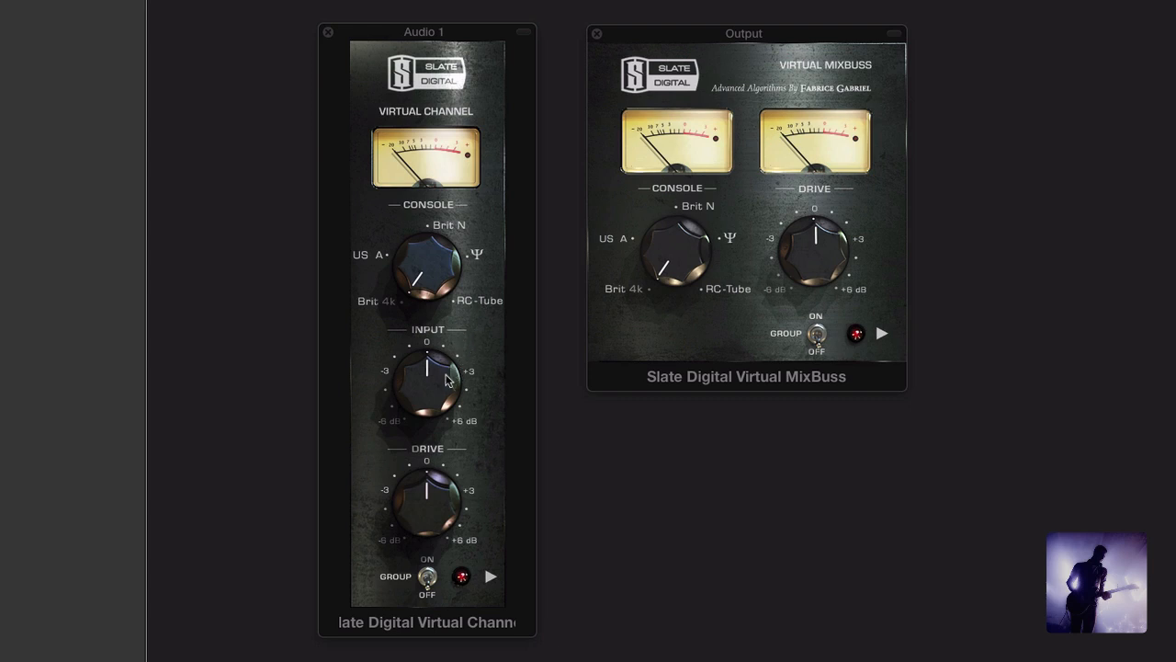
mouse_move(400, 304)
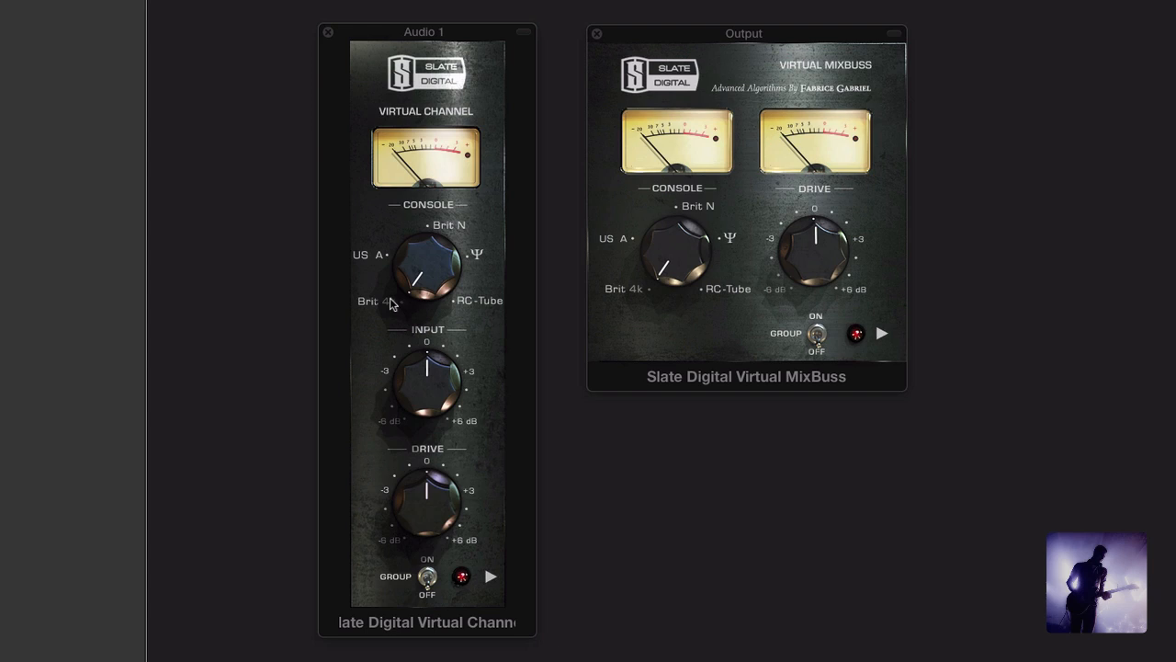
mouse_move(418, 500)
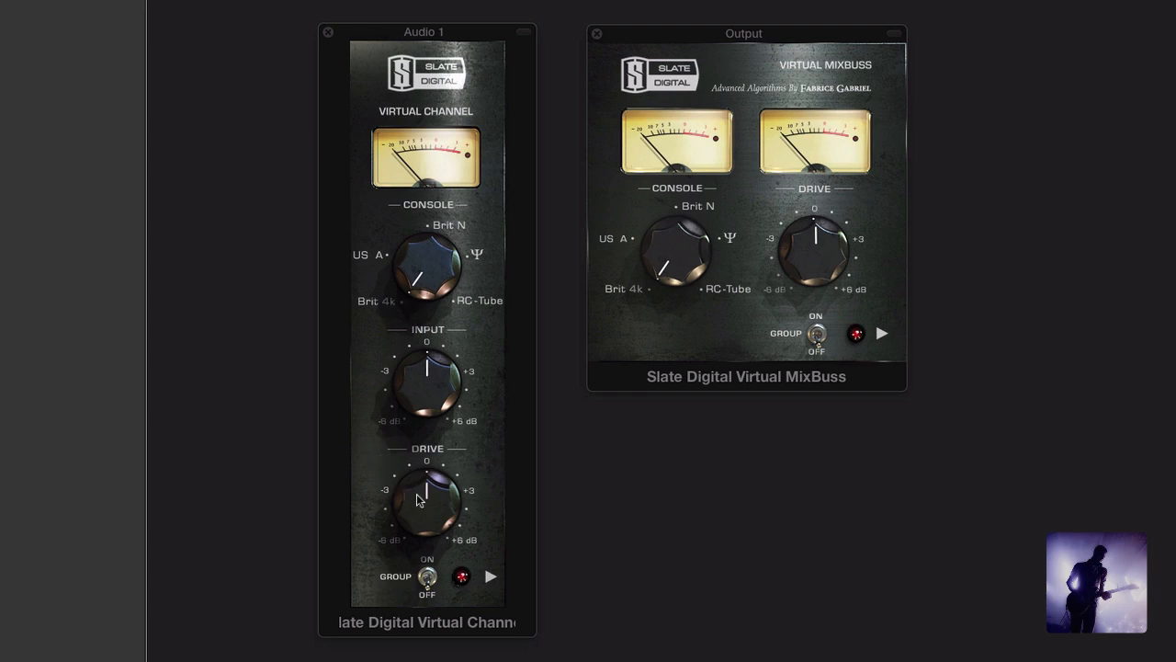
mouse_move(395, 304)
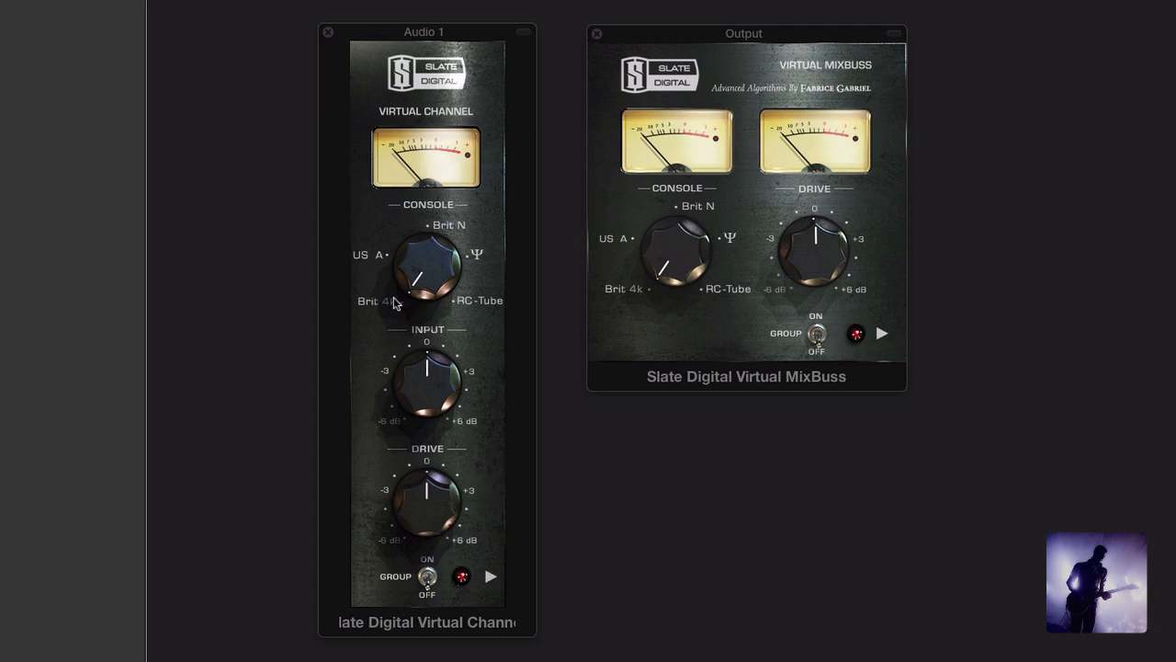
mouse_move(801, 338)
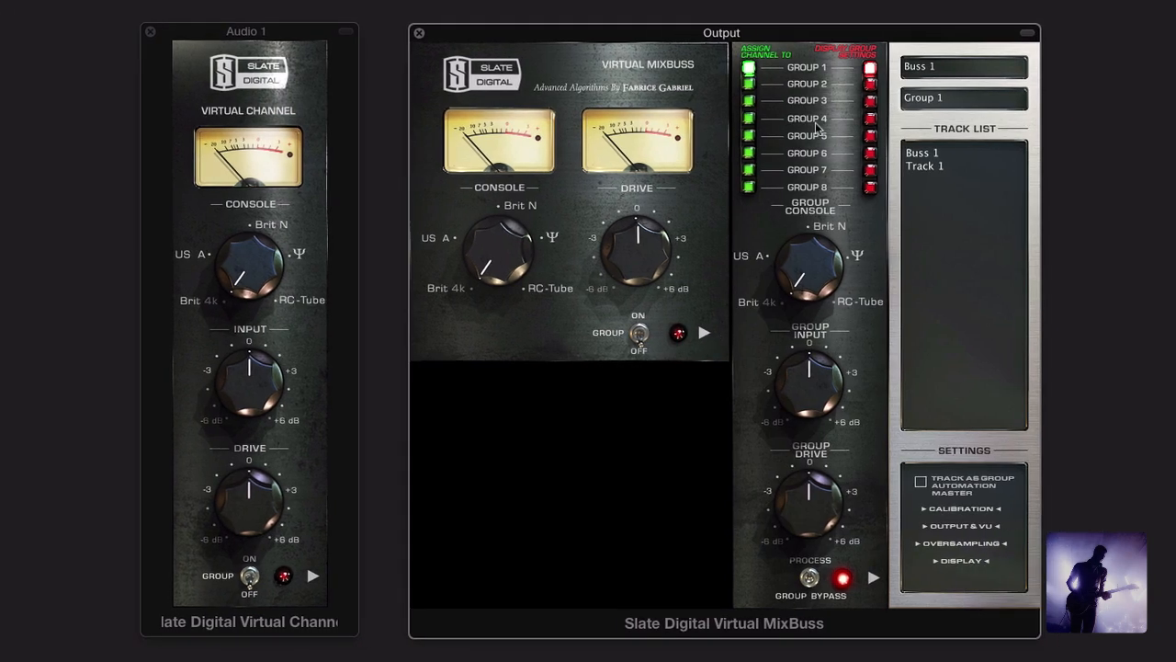
mouse_move(850, 155)
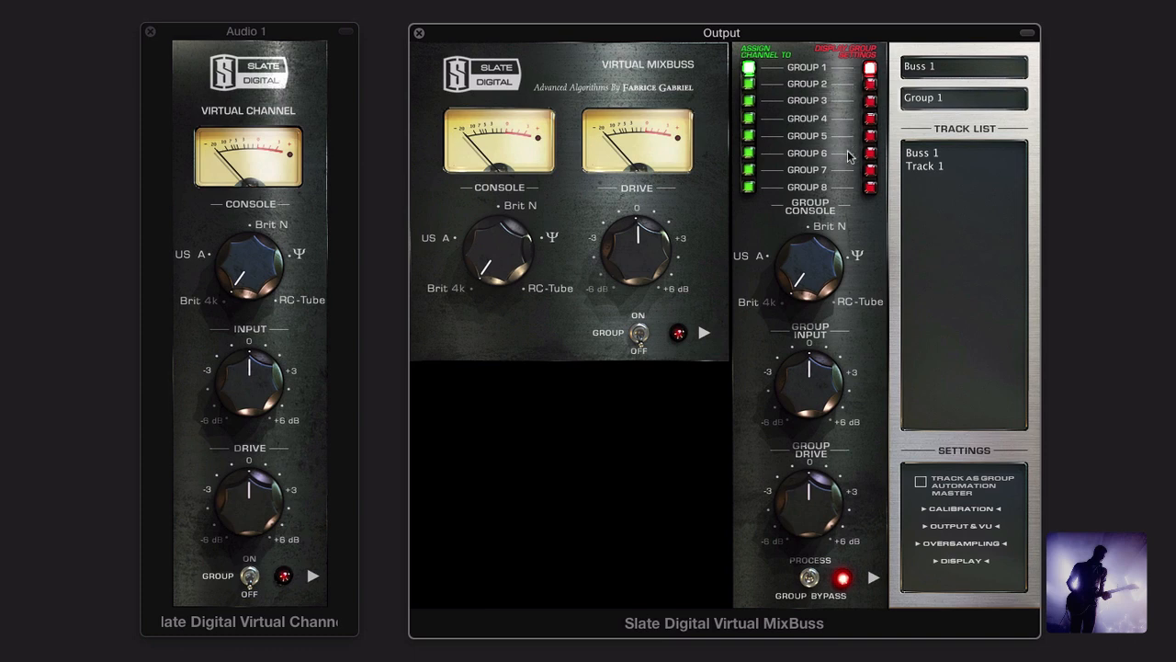
mouse_move(993, 585)
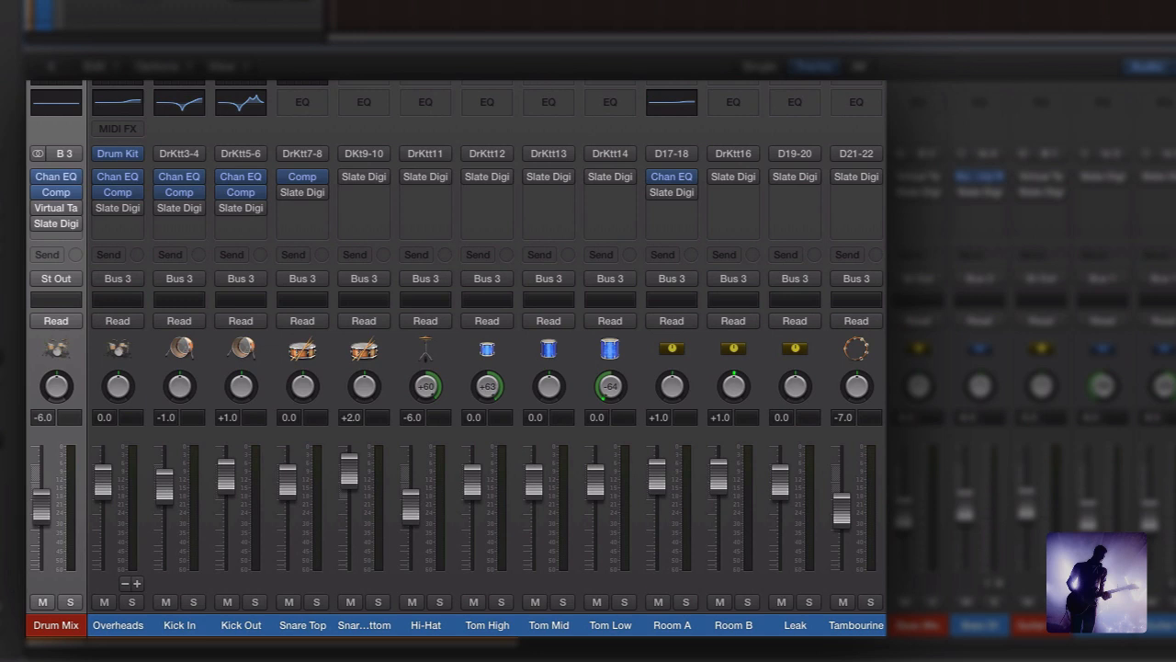
Scroll the mixer right past the submixes to the Output and Master strips
scroll(right, 3)
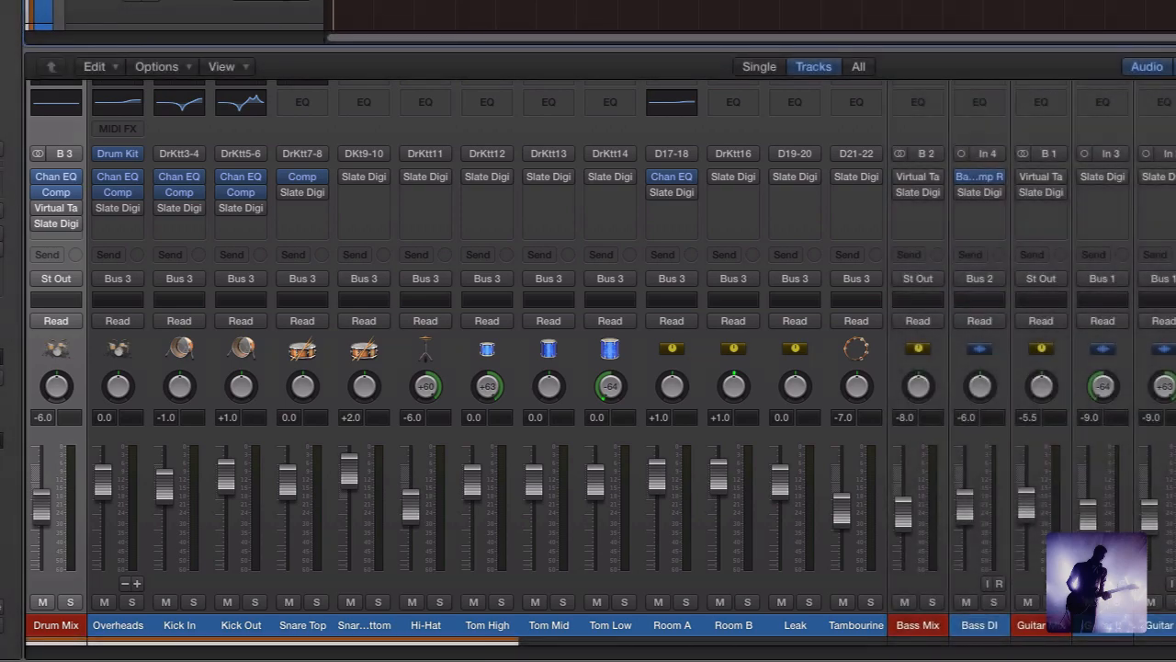
scroll(right, 3)
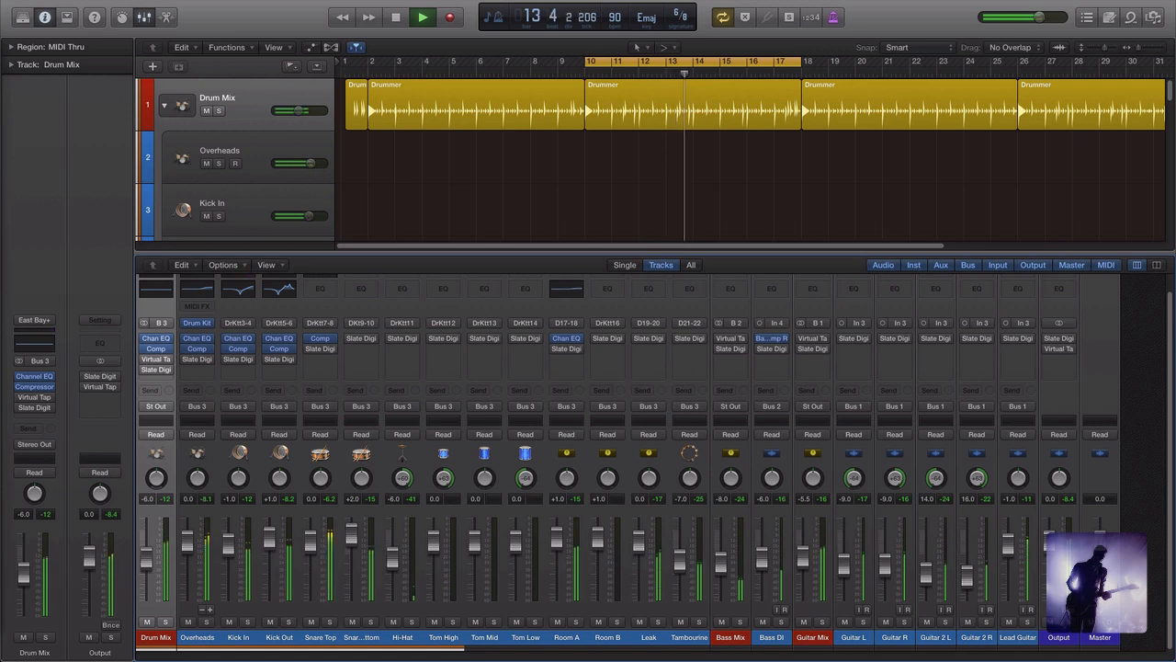
Open the Virtual MixBuss inserts on the Drum Mix, Bass Mix and Guitar Mix auxes
click(422, 16)
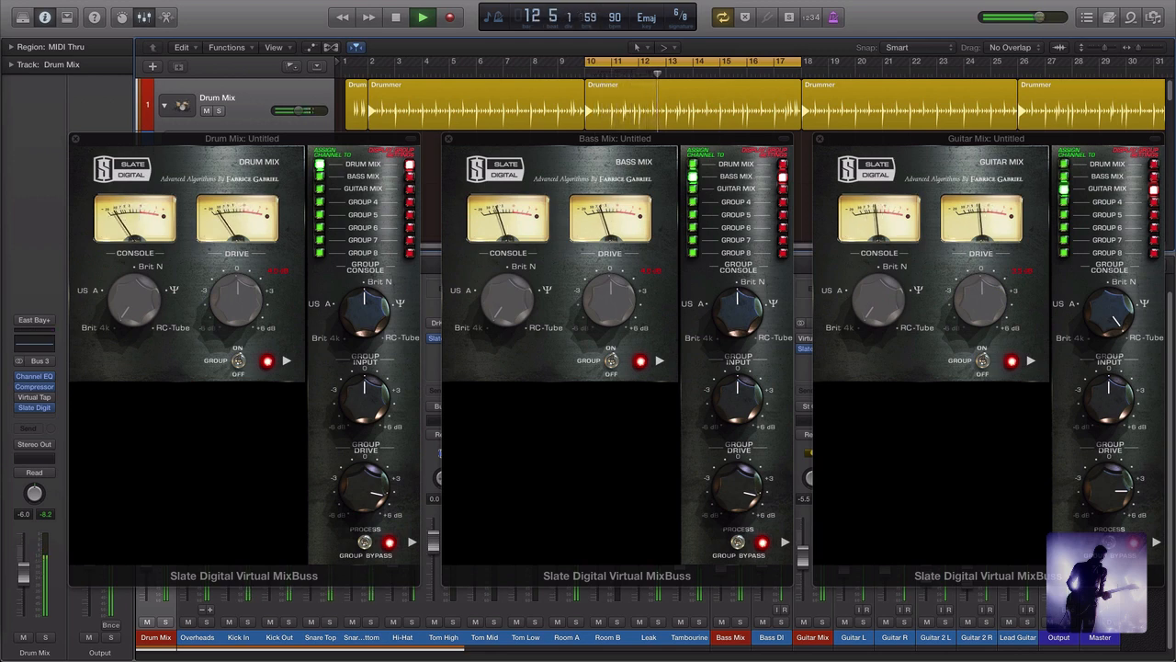
click(422, 17)
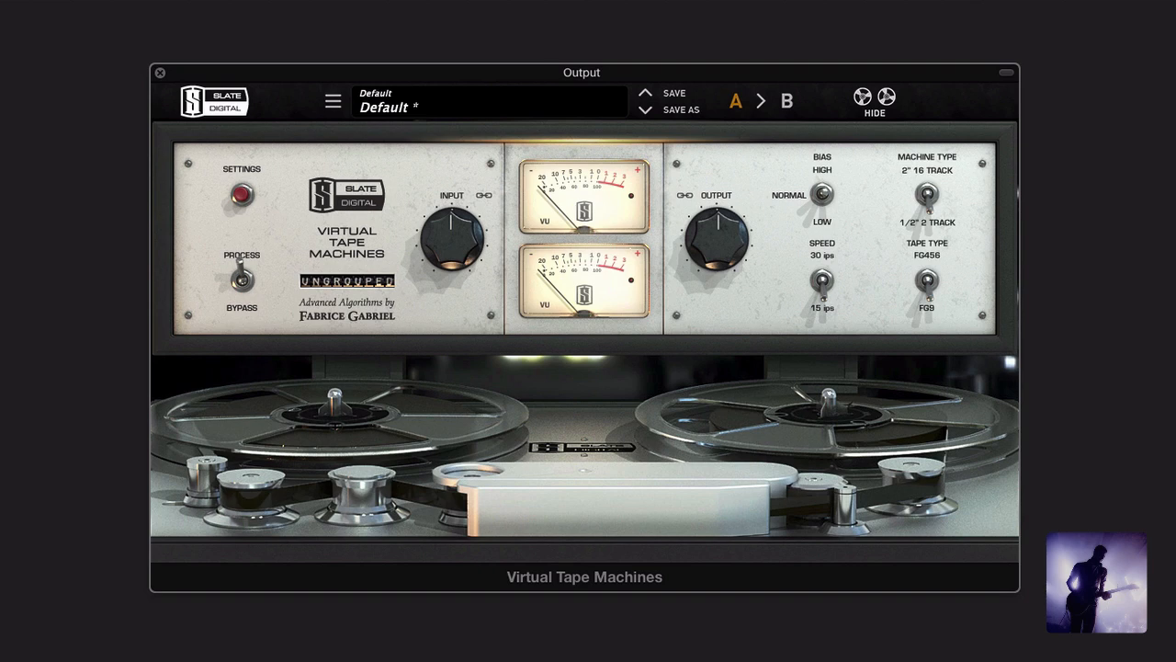
mouse_move(943, 255)
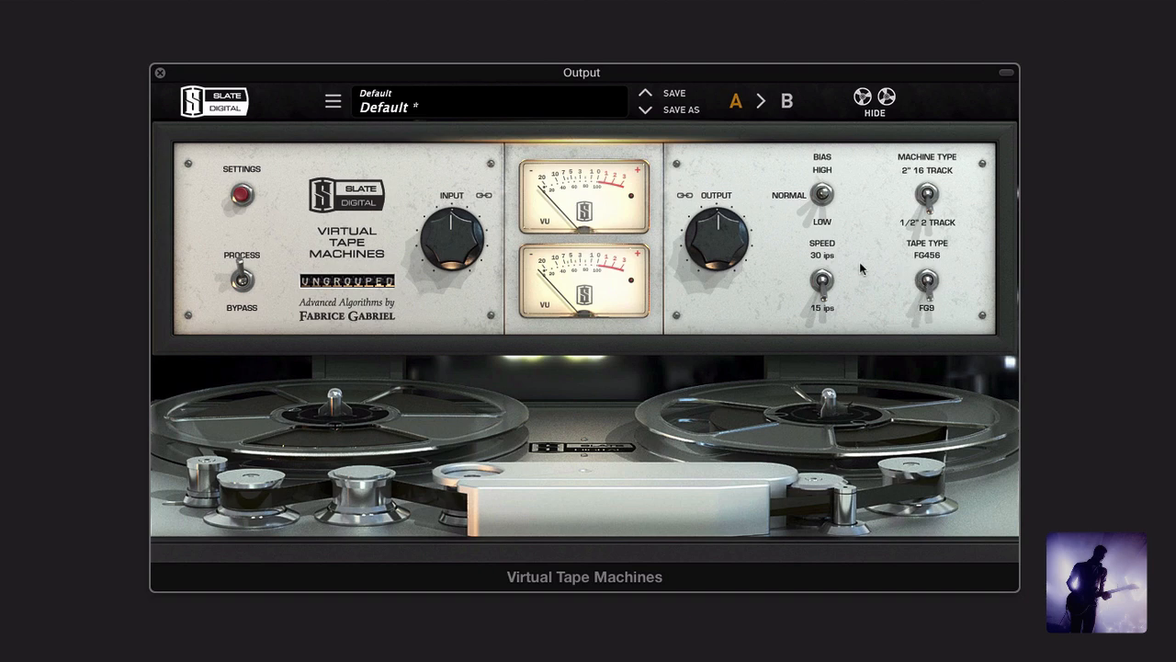
mouse_move(812, 223)
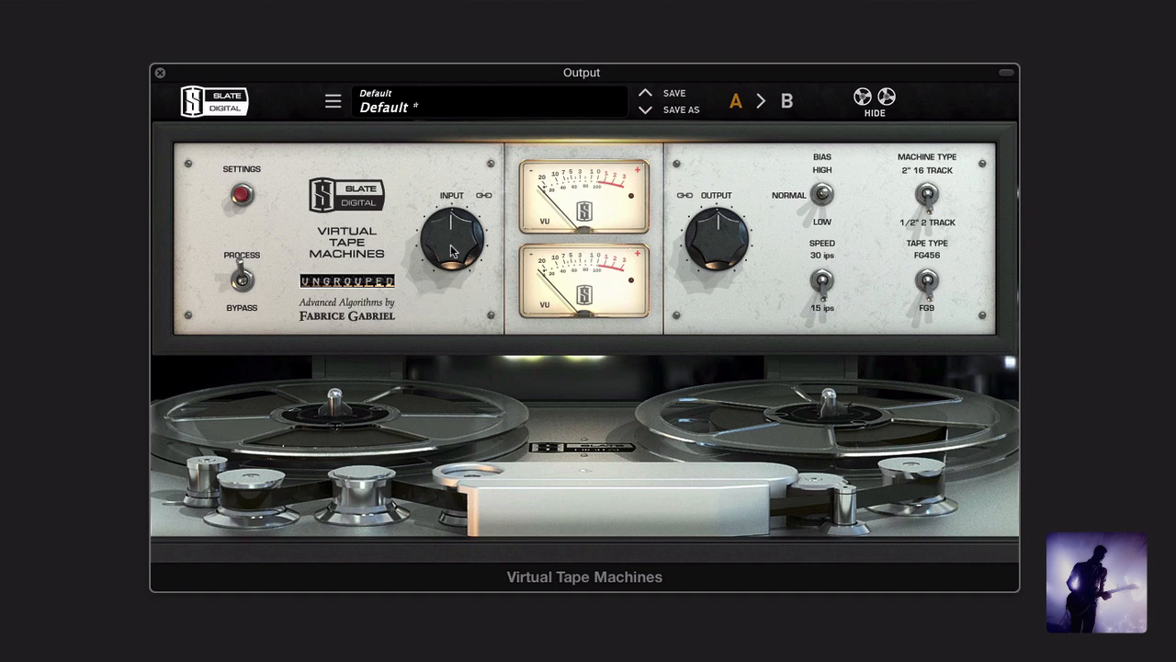
mouse_move(462, 308)
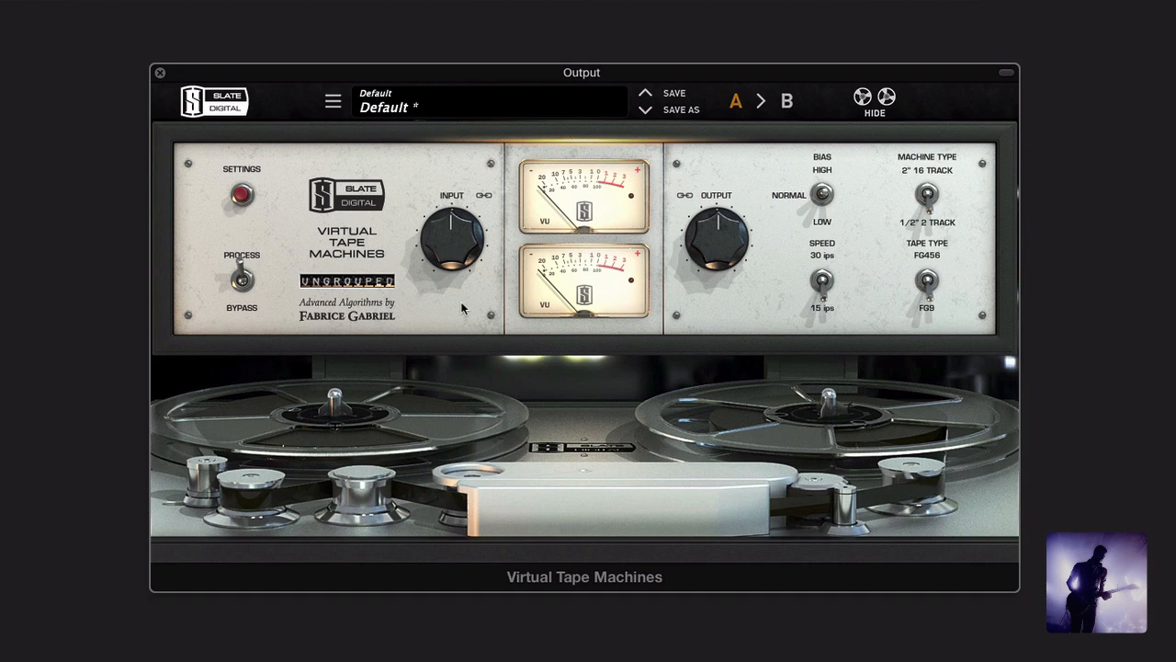
mouse_move(451, 304)
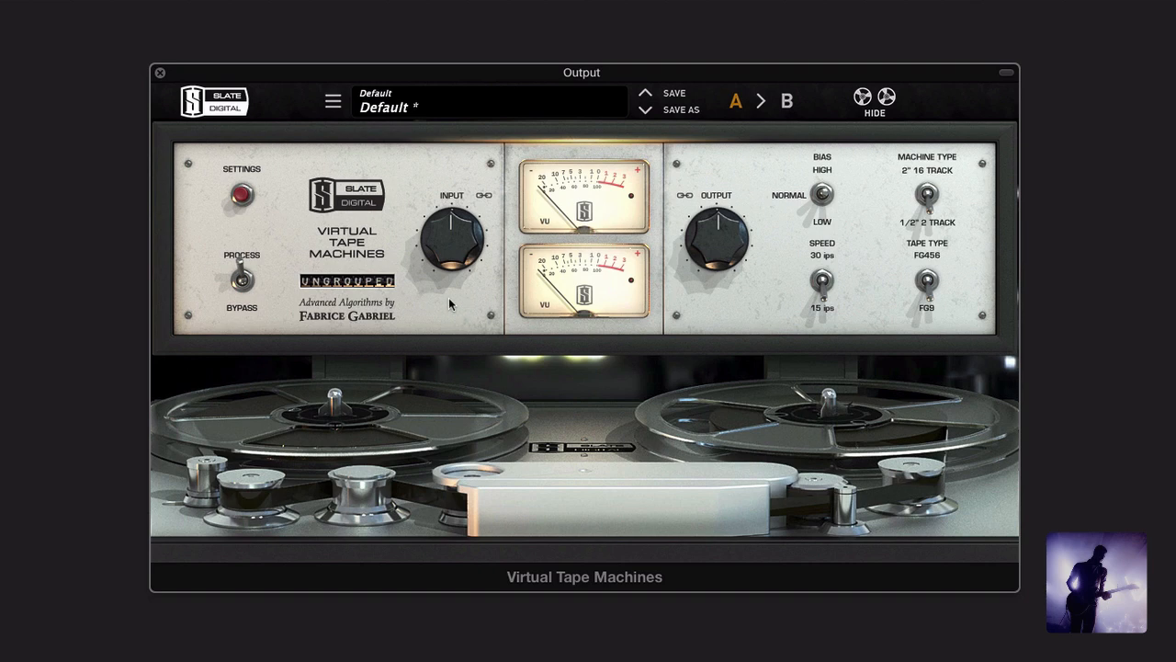
Keep the tape machine ungrouped and view its calibration, noise reduction and wow/flutter settings
click(346, 280)
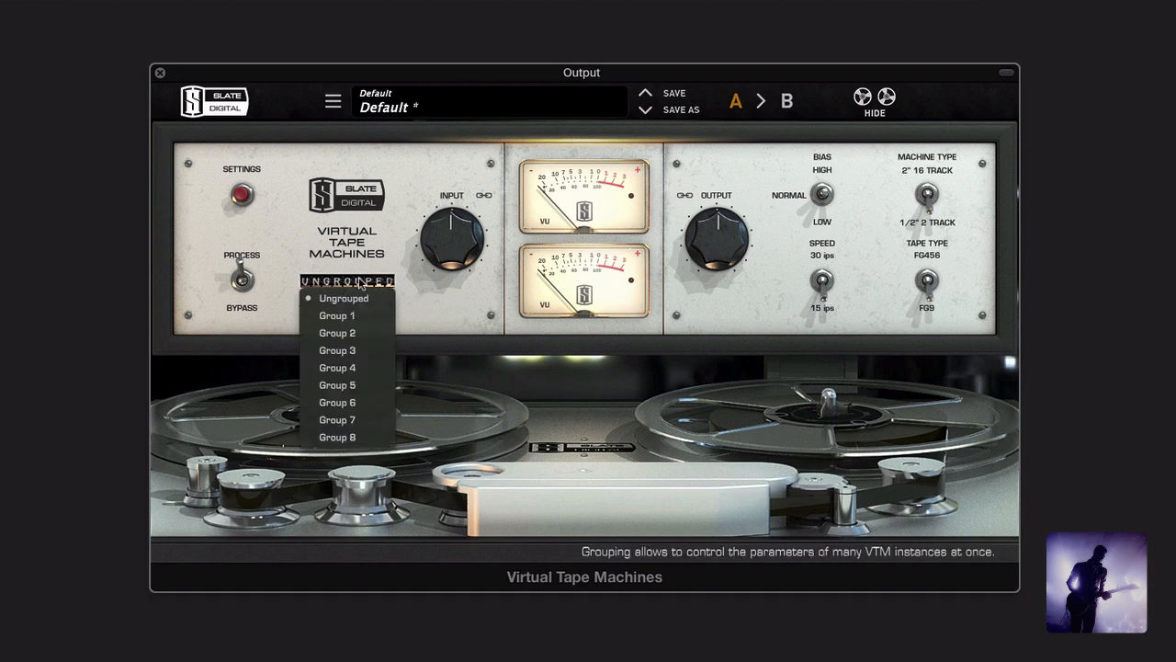
click(344, 298)
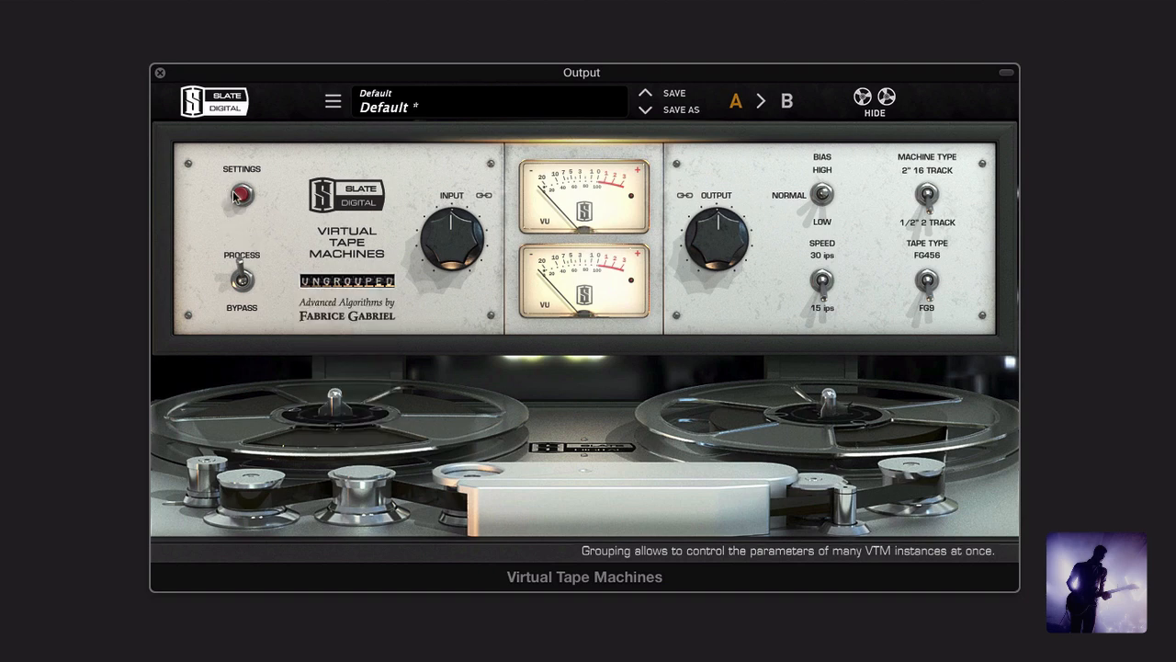
click(242, 195)
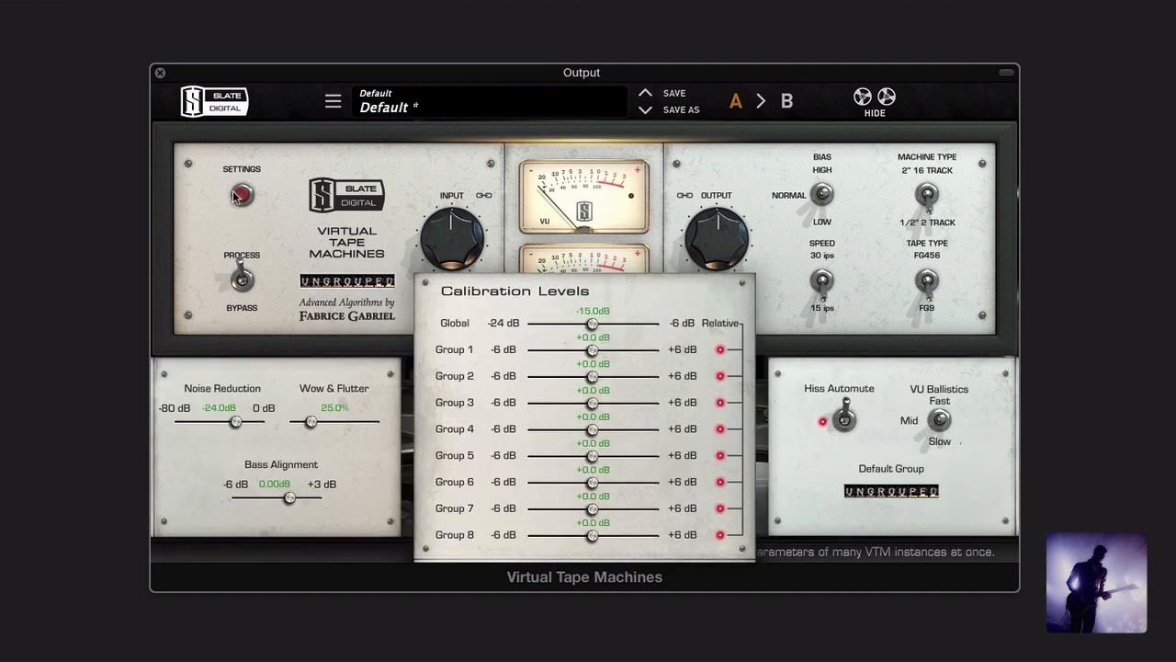
click(159, 73)
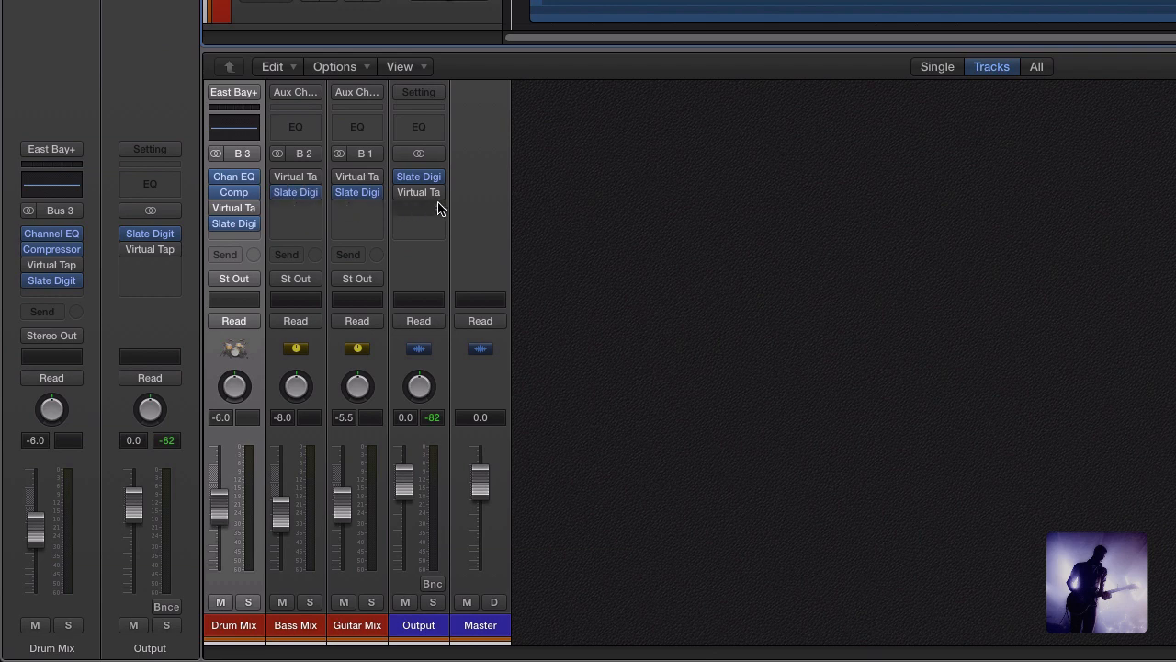
mouse_move(476, 173)
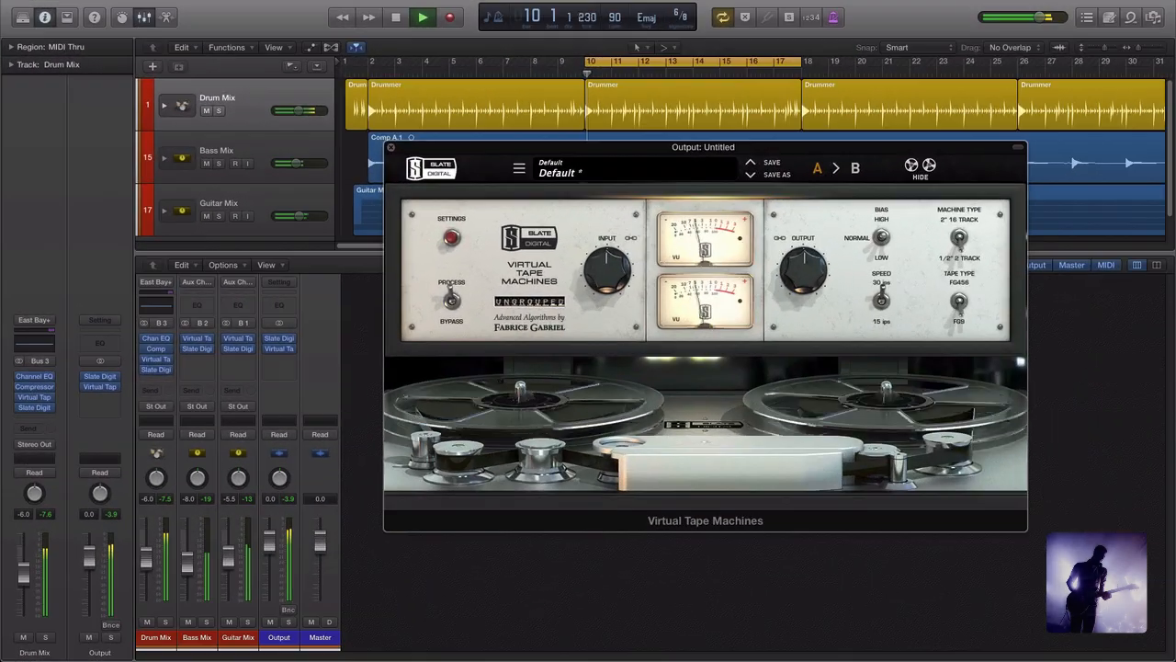
Close the Output's Virtual Tape Machines plugin window
click(422, 16)
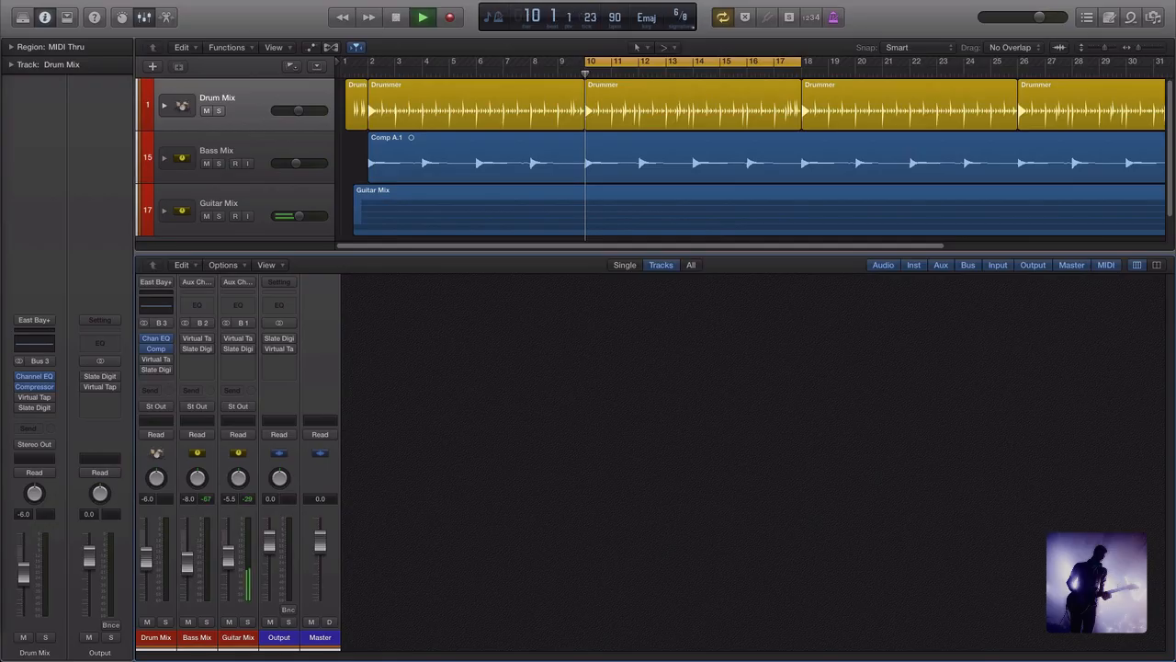
Open the Output channel's Virtual MixBuss and Virtual Tape Machines plugin windows
click(422, 16)
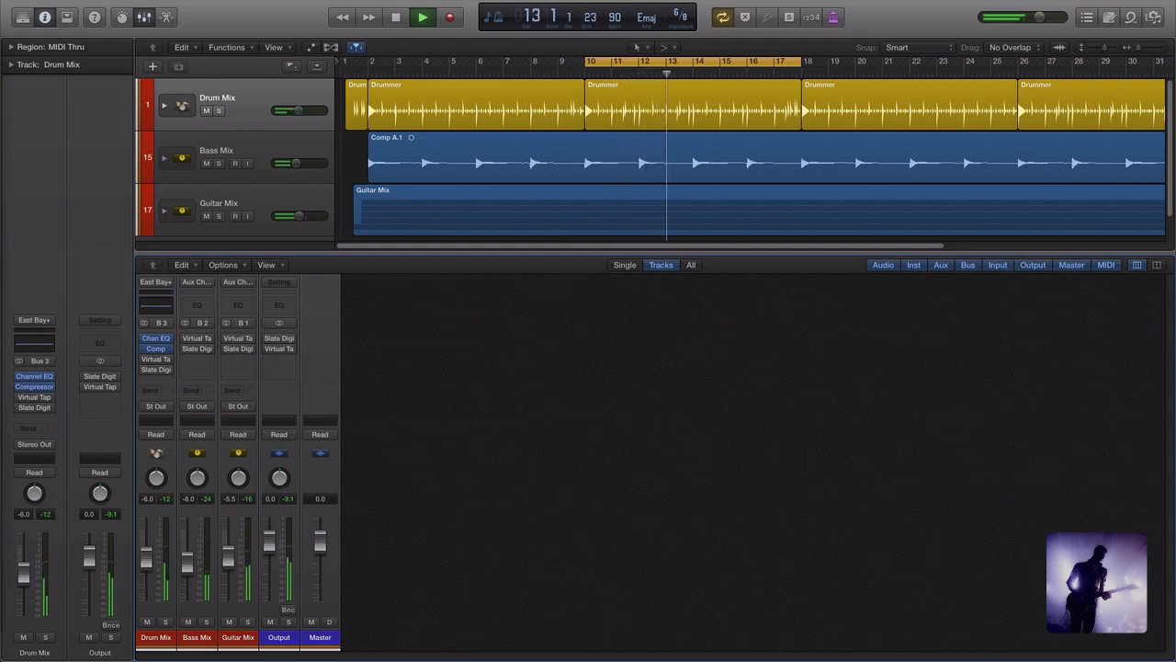
click(422, 17)
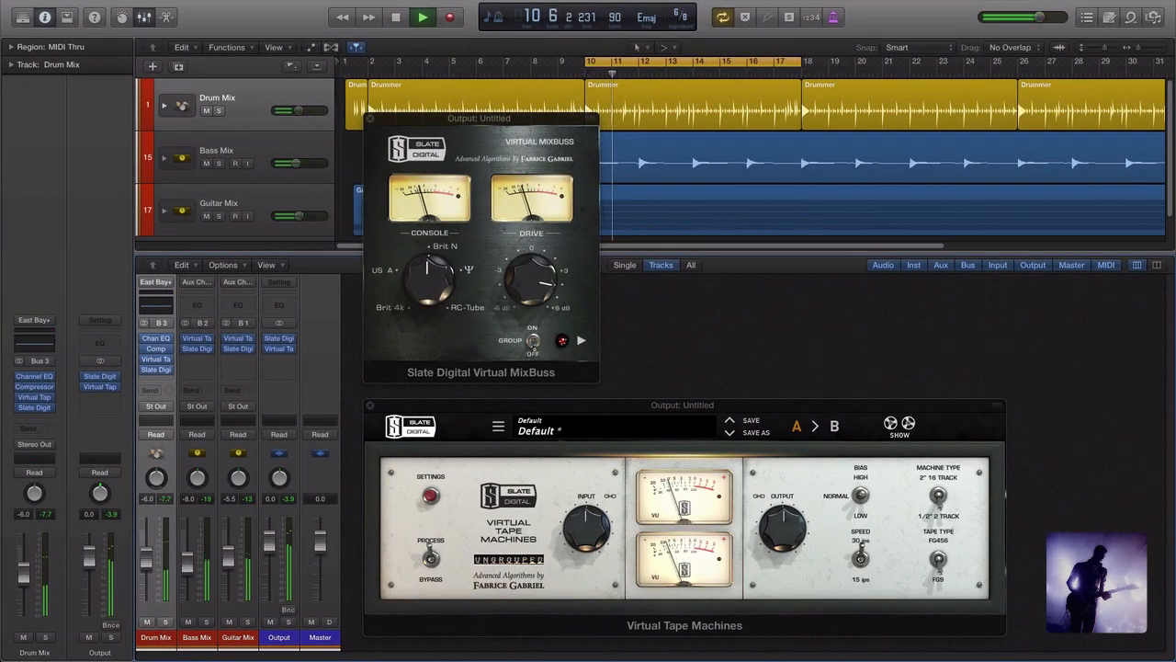
click(422, 17)
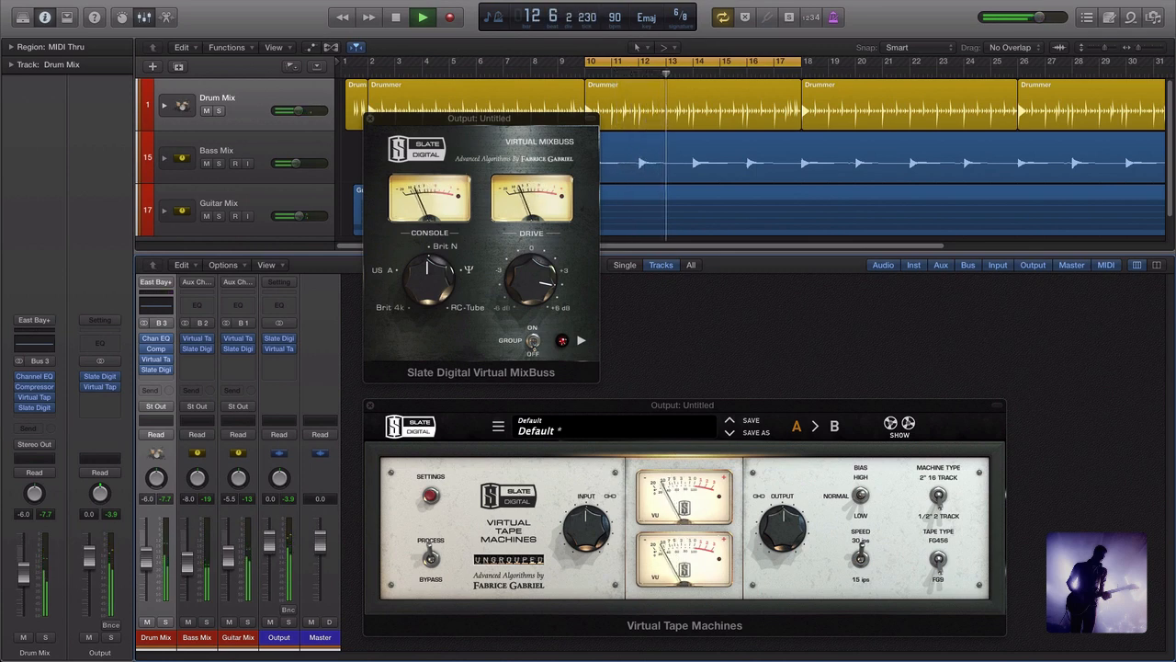
click(422, 16)
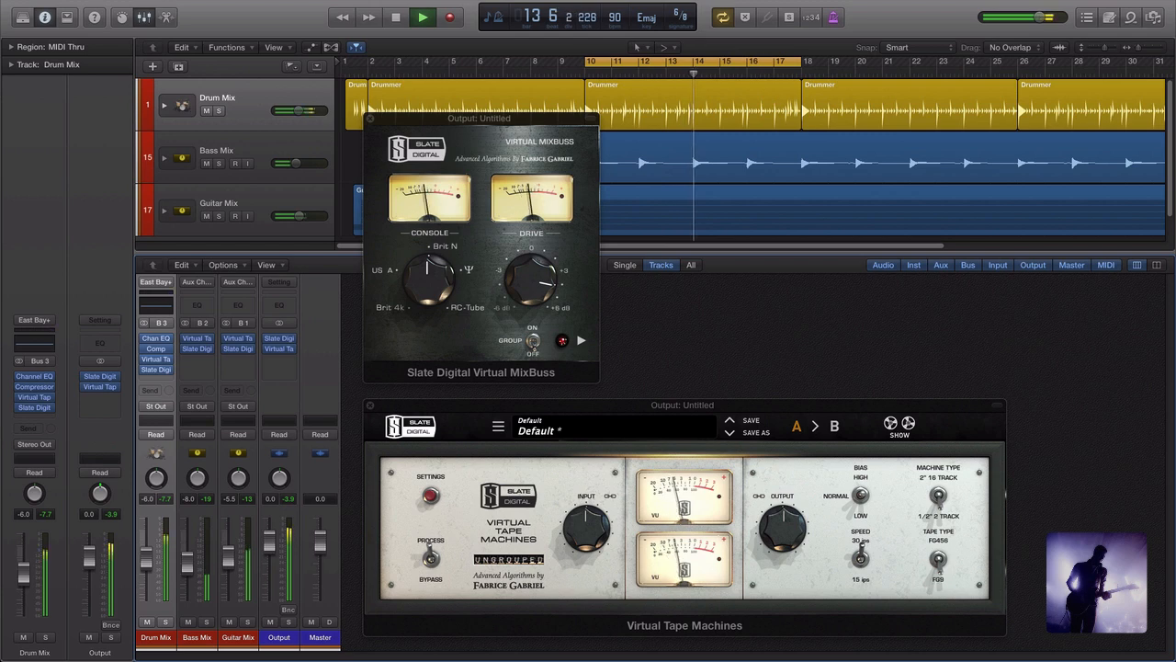